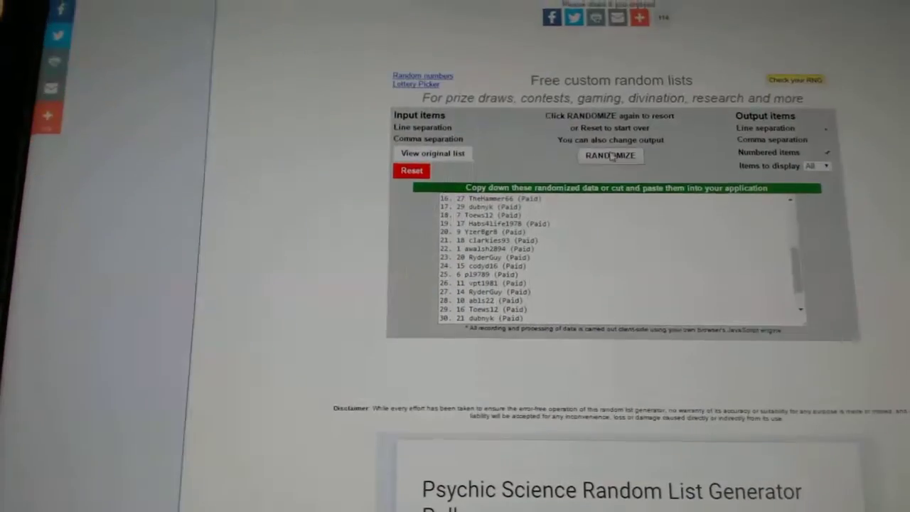
Reshuffle the 30-entry paid entrant list into a new random order.
click(611, 157)
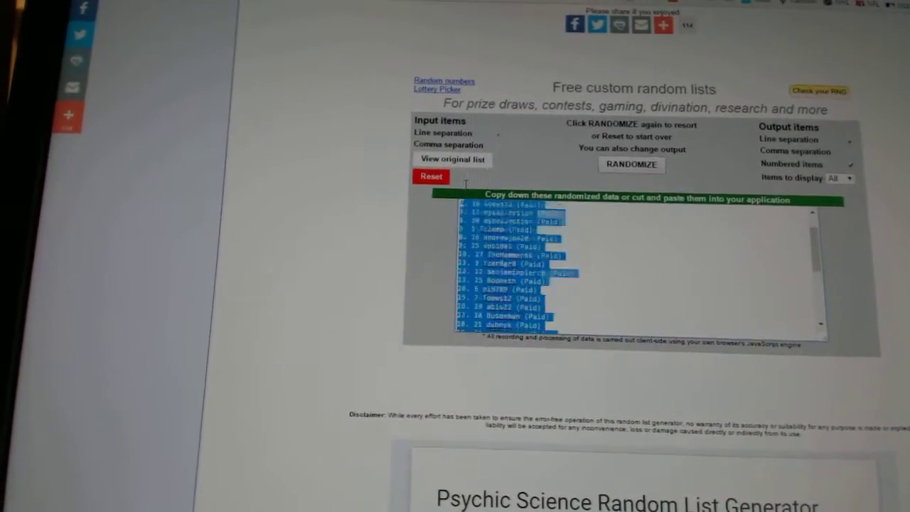
Copy the randomized list and paste it into Sheet1 cells A1 through A30.
right_click(491, 236)
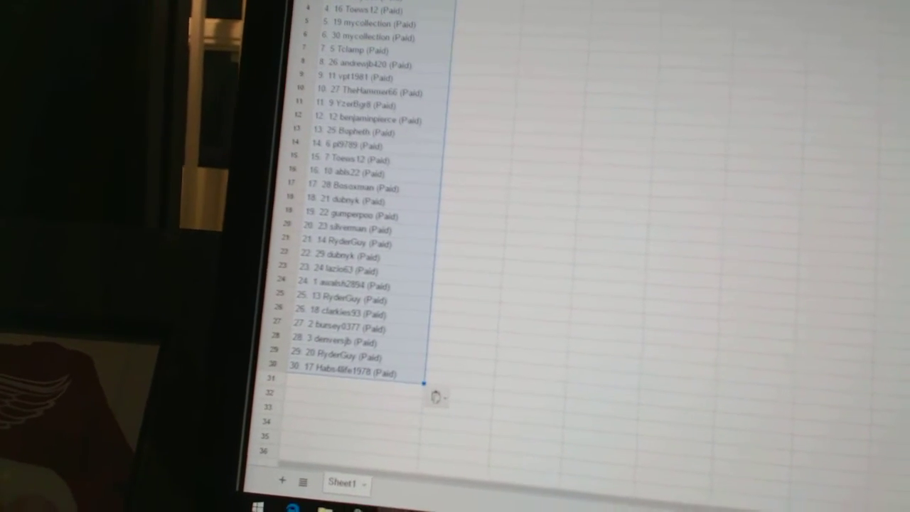
scroll(up, 3)
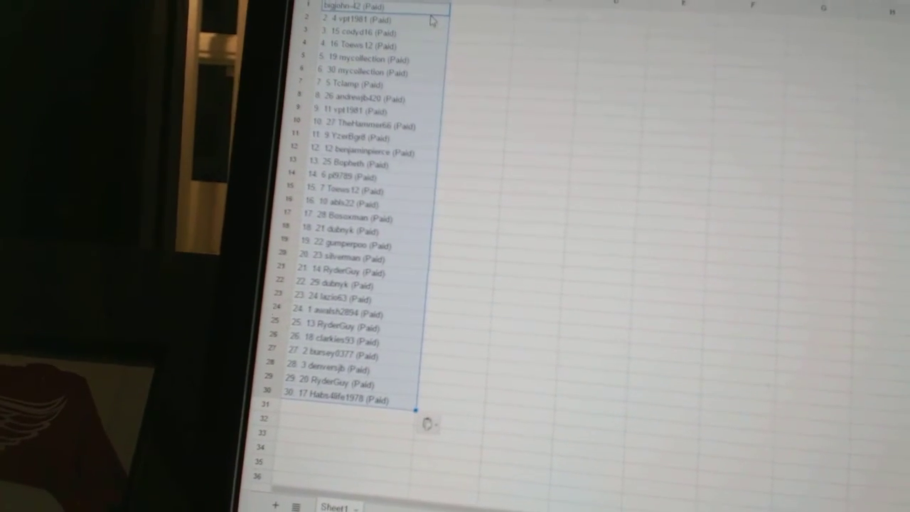